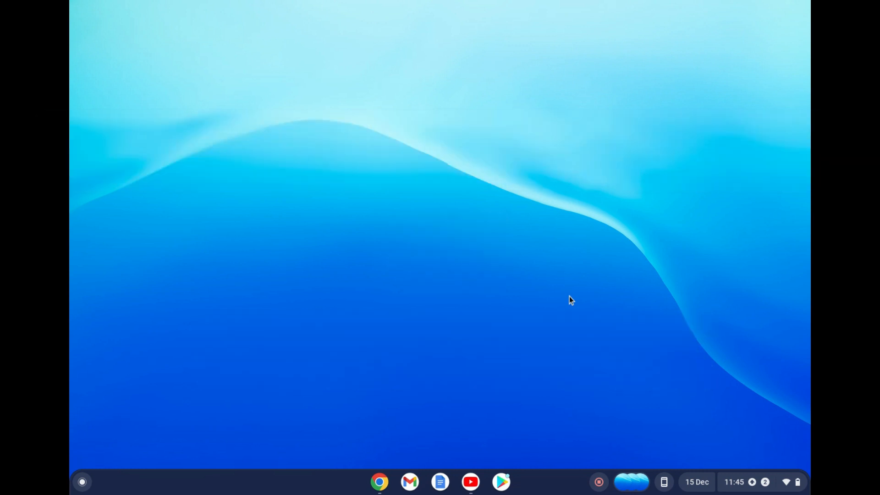
pyautogui.moveTo(753, 423)
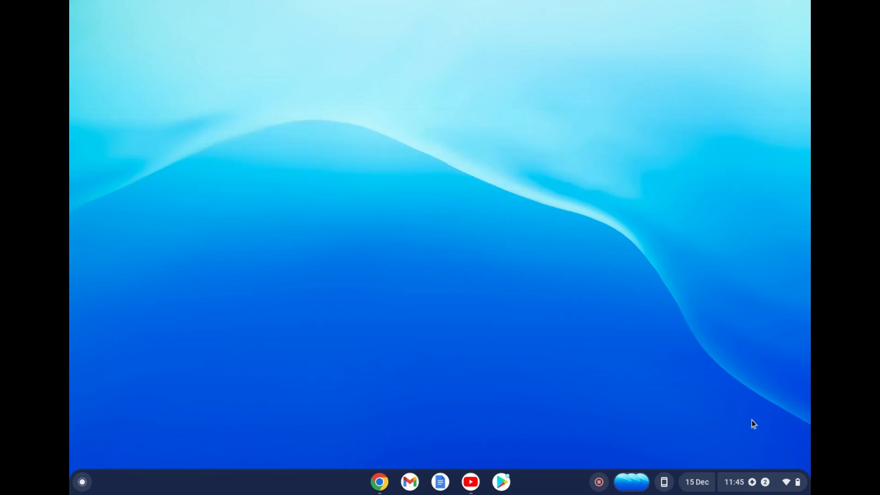
# Step: Bring up the Quick Settings panel from the shelf status area
pyautogui.click(746, 481)
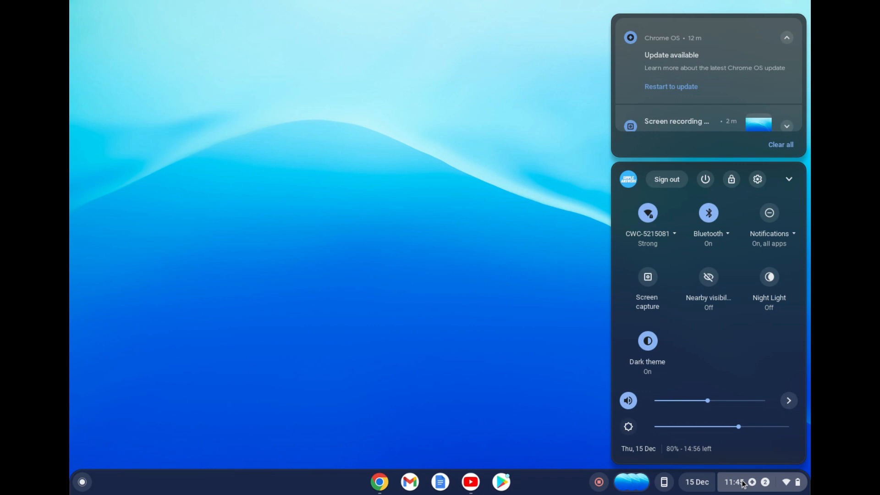
pyautogui.moveTo(726, 409)
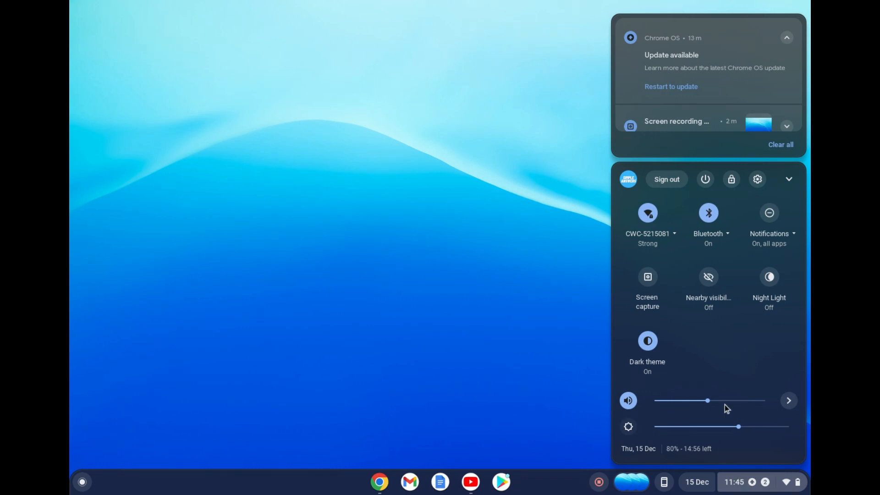
pyautogui.moveTo(661, 413)
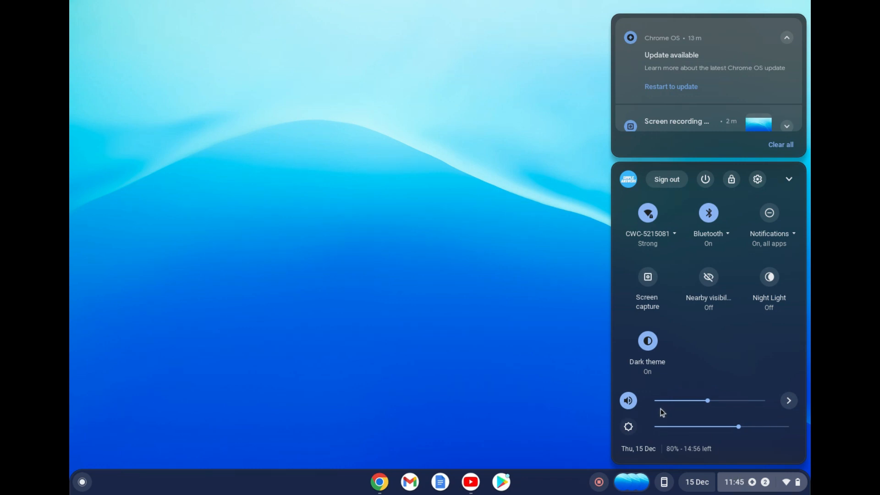
pyautogui.moveTo(640, 406)
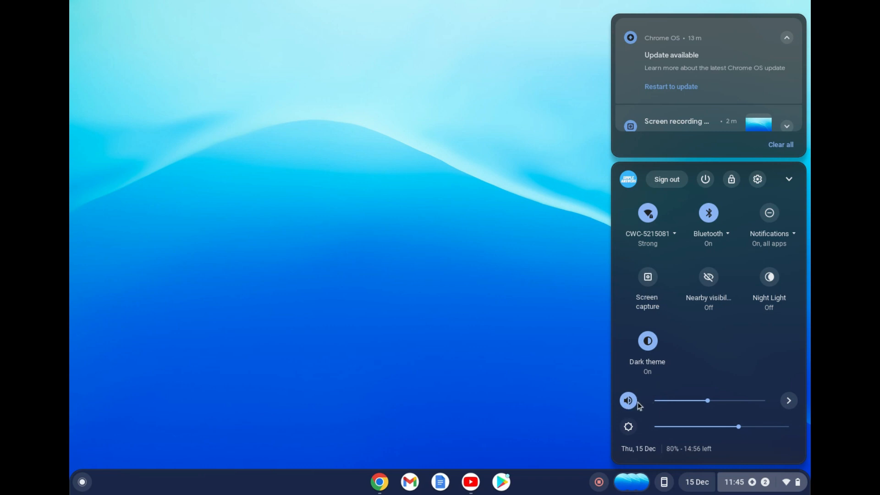
pyautogui.moveTo(672, 408)
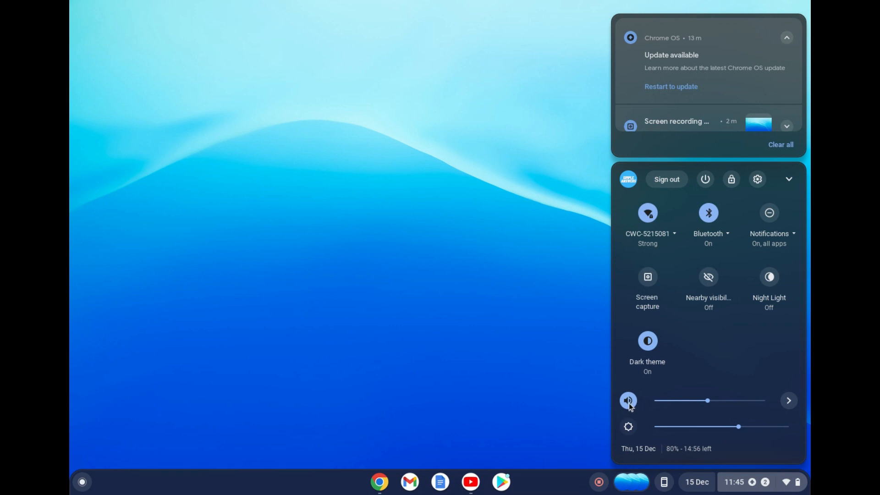
pyautogui.moveTo(628, 400)
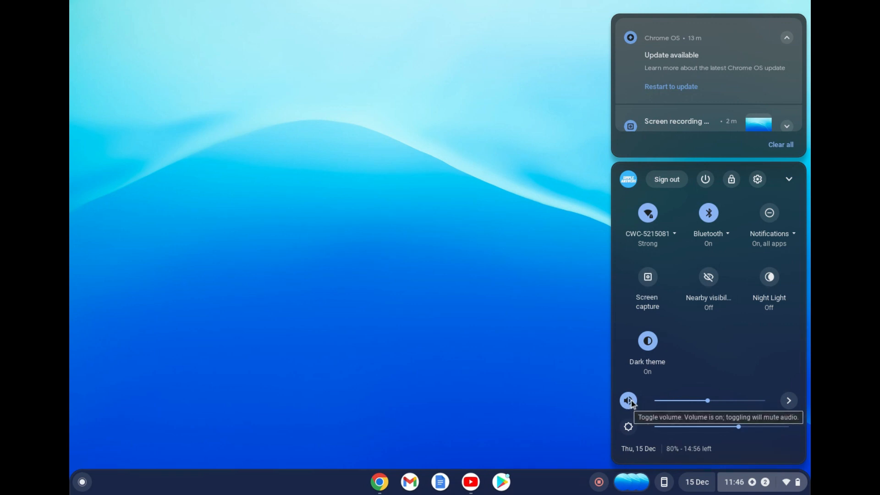
# Step: Mute the system sound and then switch it back on
pyautogui.click(628, 401)
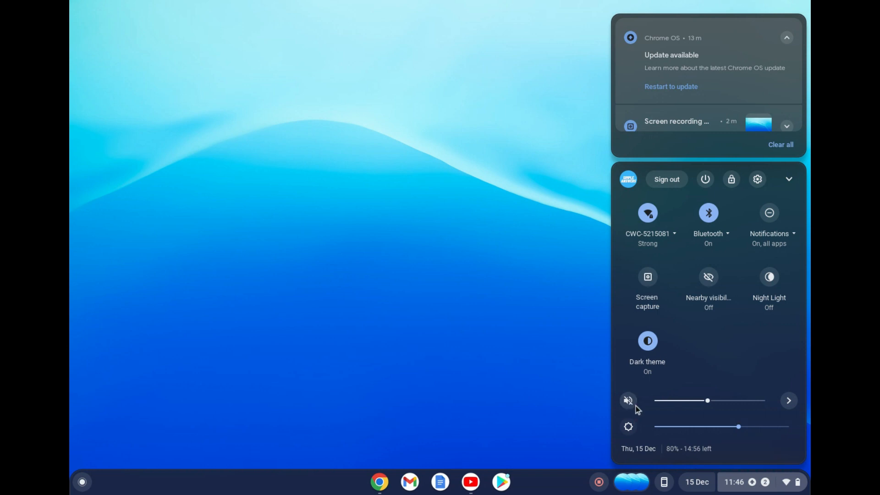
pyautogui.moveTo(627, 401)
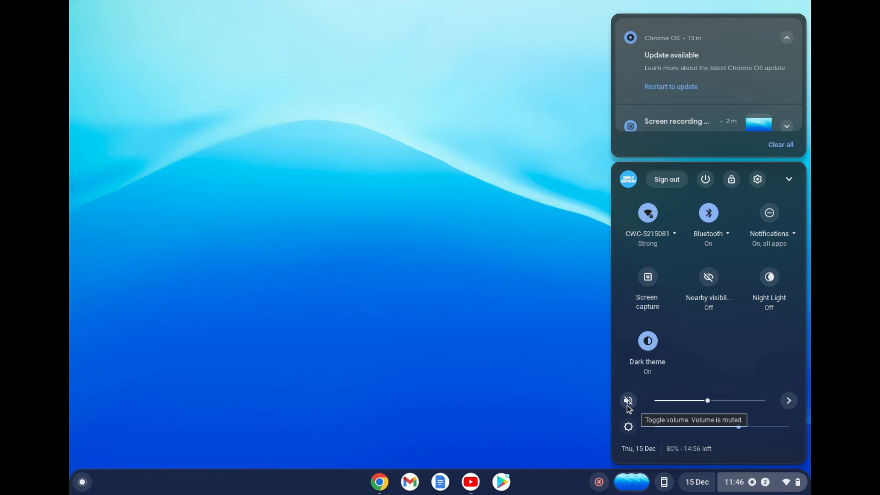
pyautogui.click(628, 400)
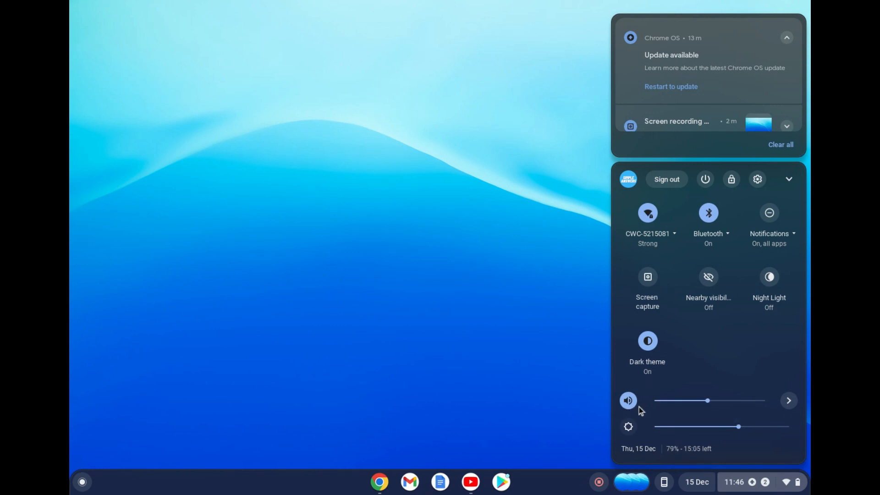
pyautogui.moveTo(714, 409)
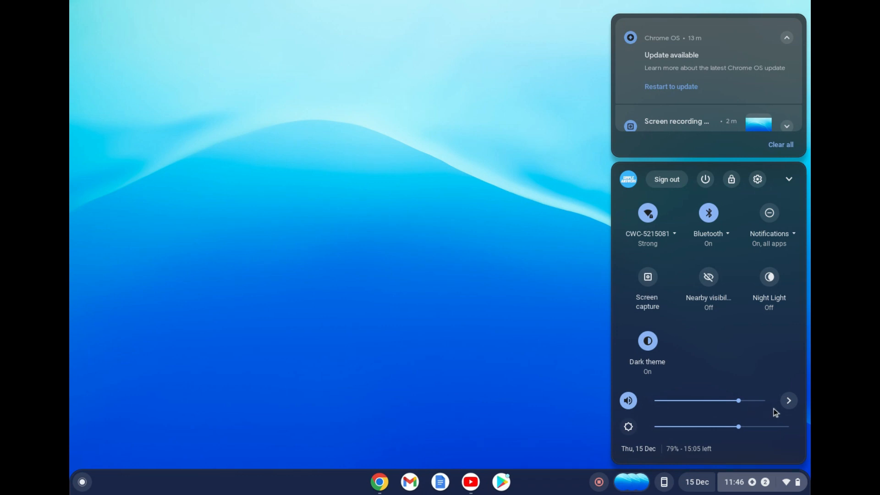
# Step: Show the Audio settings listing internal speaker and microphone, return, then show them again
pyautogui.click(788, 400)
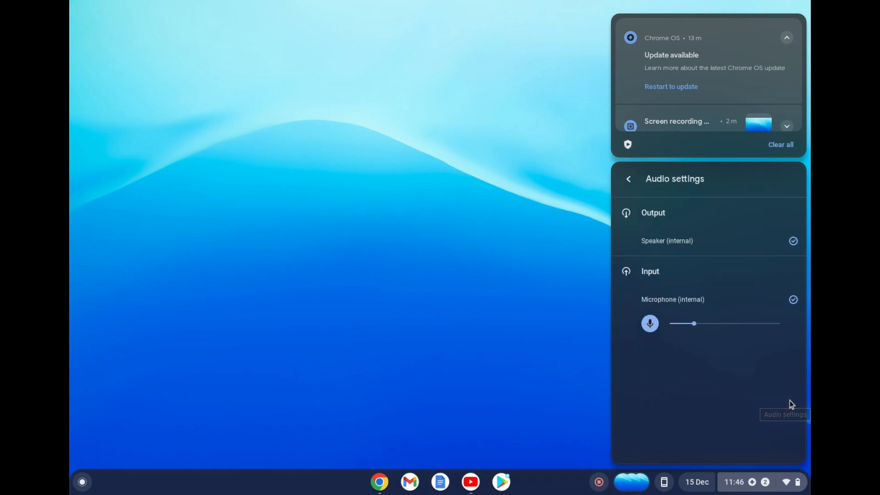
pyautogui.moveTo(735, 378)
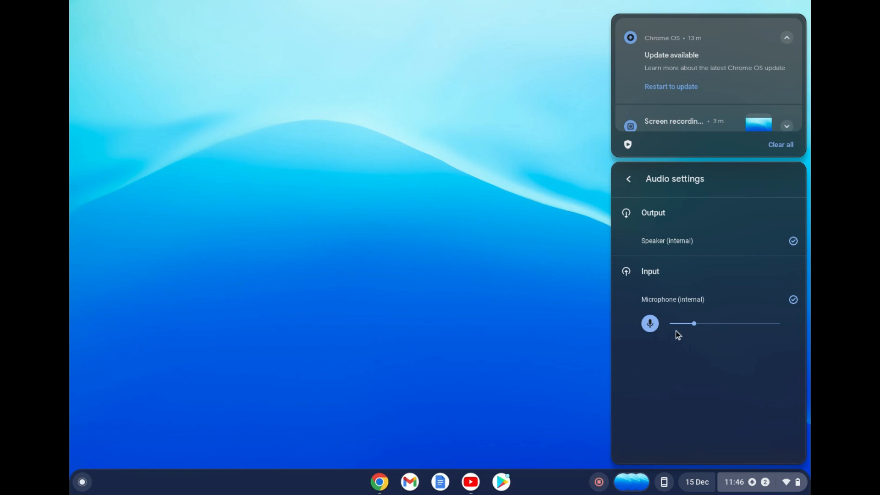
pyautogui.click(627, 179)
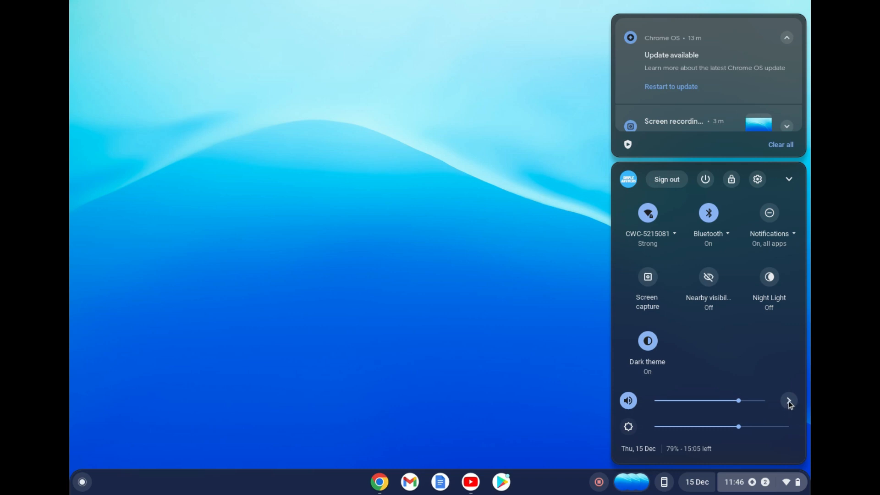
pyautogui.click(788, 401)
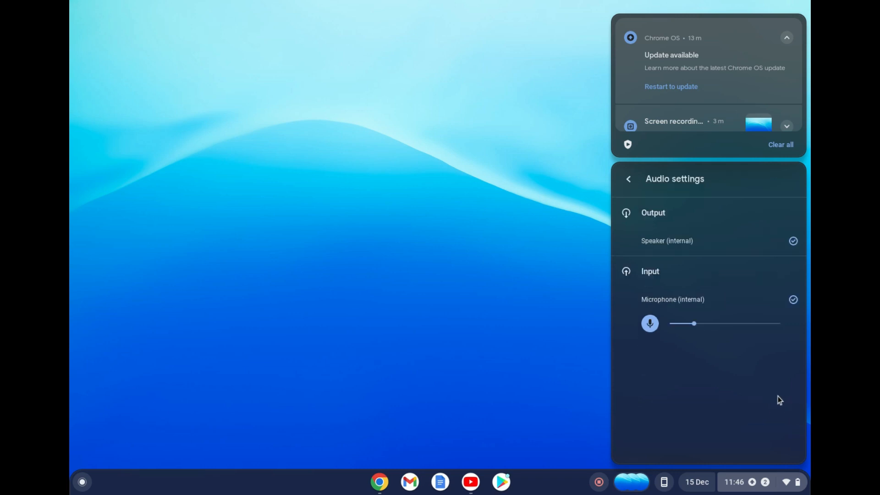
pyautogui.moveTo(649, 322)
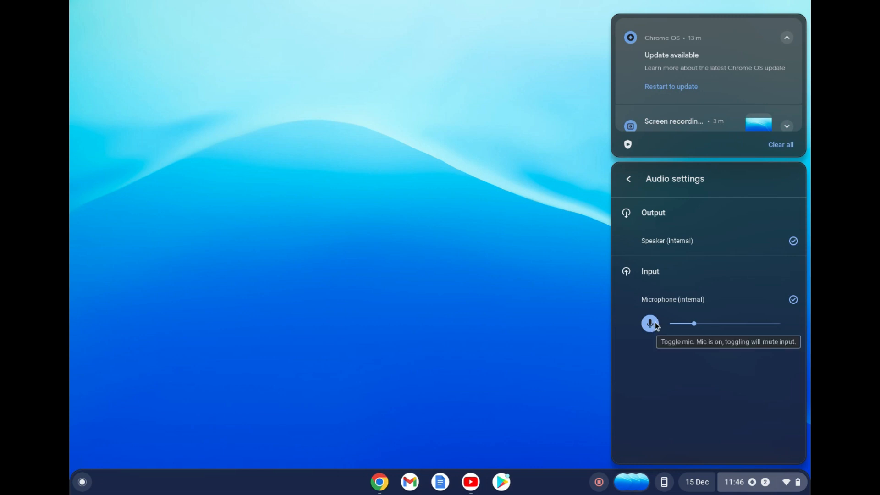
pyautogui.moveTo(668, 329)
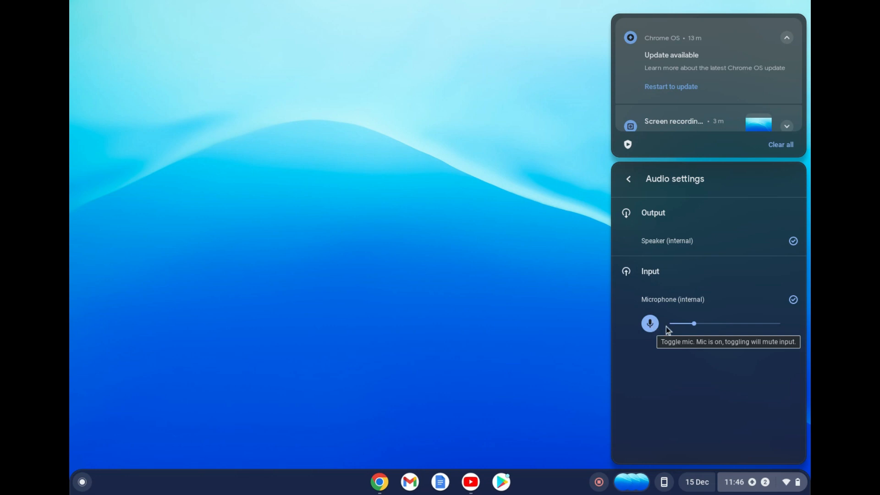
pyautogui.moveTo(697, 324)
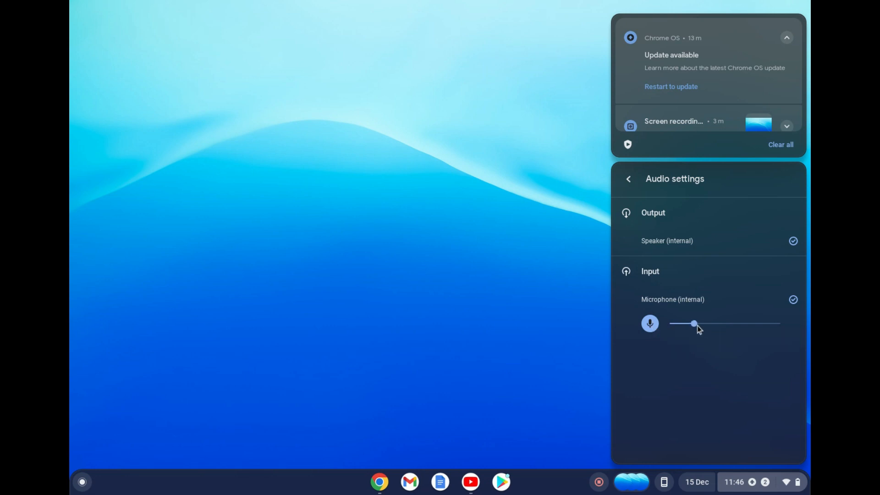